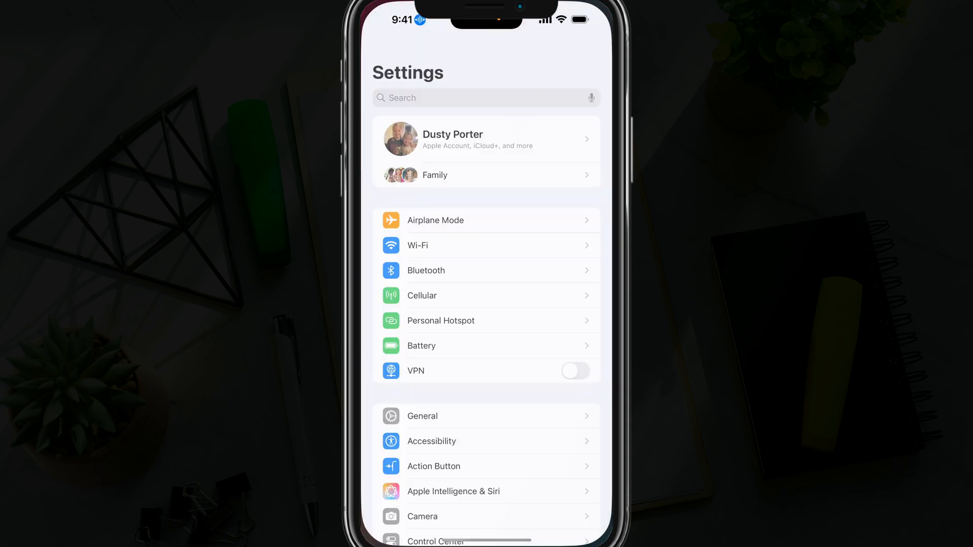
Step: Open Accessibility and scroll to the Physical and Motor section showing Voice Control
{"action": "scroll", "scroll_direction": "down", "scroll_amount": 3}
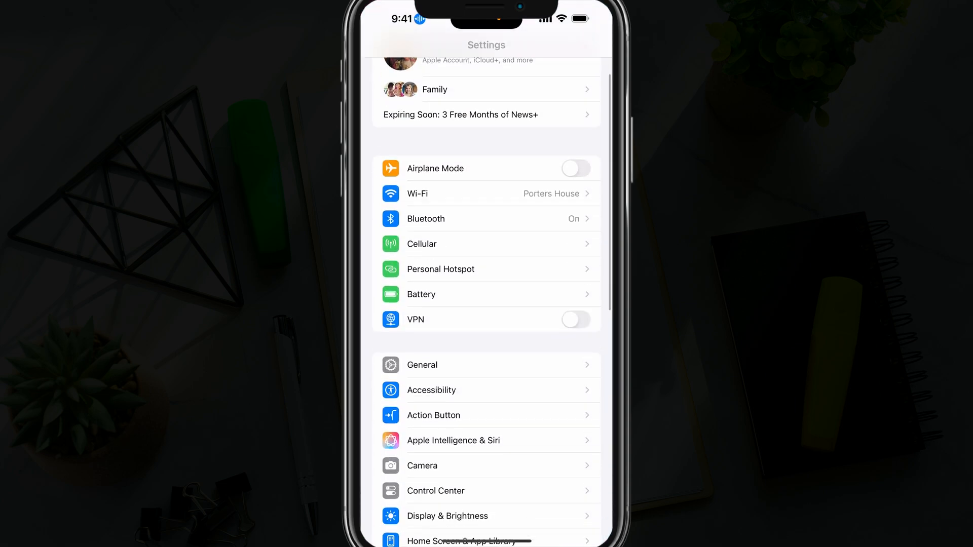
{"action": "scroll", "scroll_direction": "down", "scroll_amount": 3}
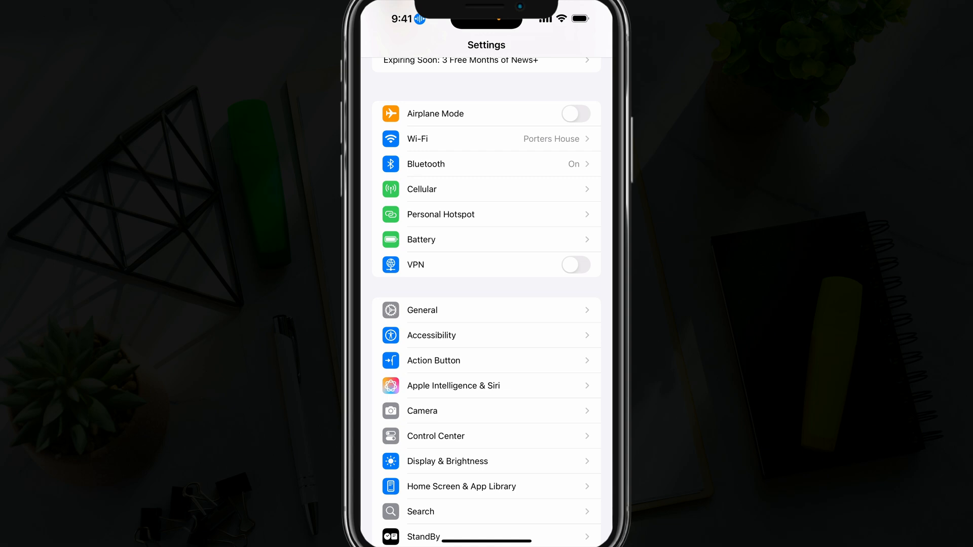
{"action": "left_click", "coordinate": [431, 335]}
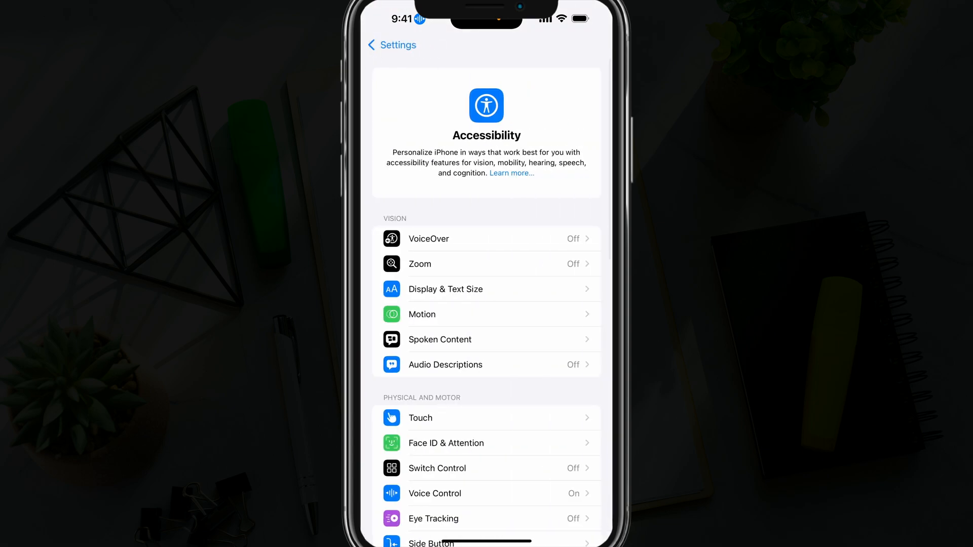
{"action": "scroll", "scroll_direction": "down", "scroll_amount": 3}
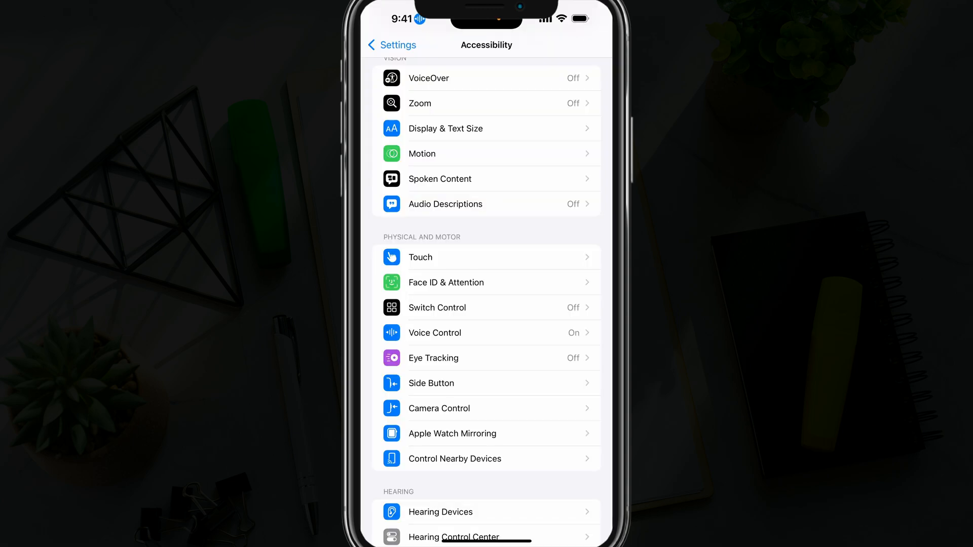
Step: Open the Voice Control page and switch its toggle from On to Off
{"action": "left_click", "coordinate": [486, 332]}
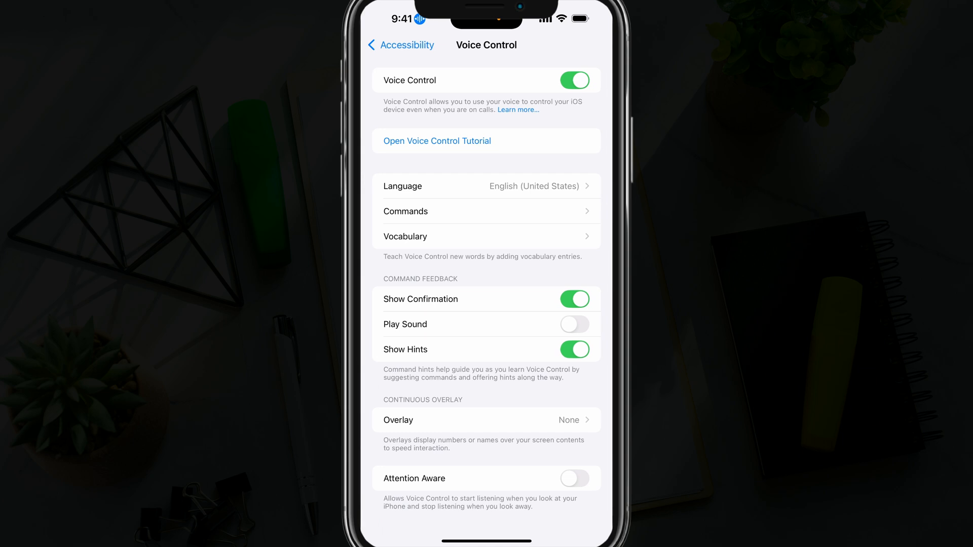
{"action": "left_click", "coordinate": [573, 80]}
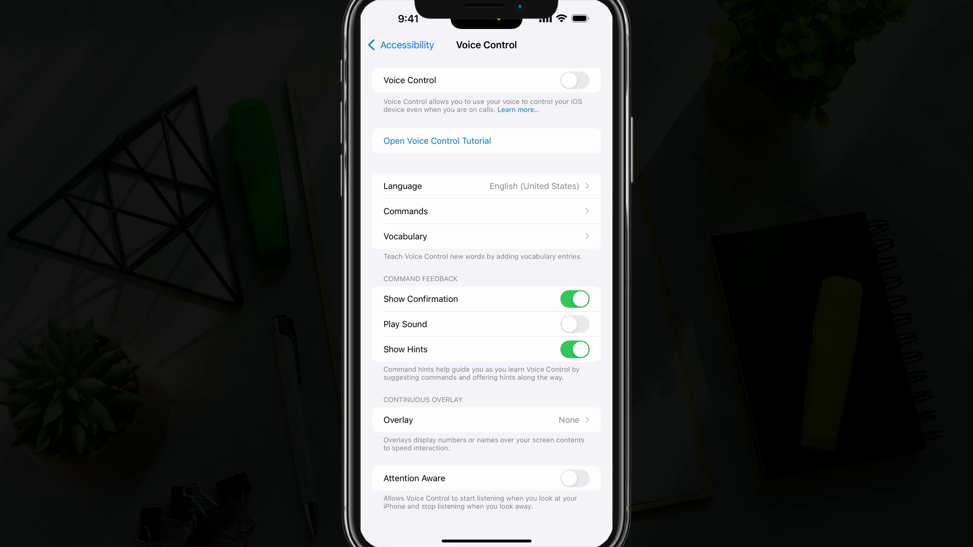